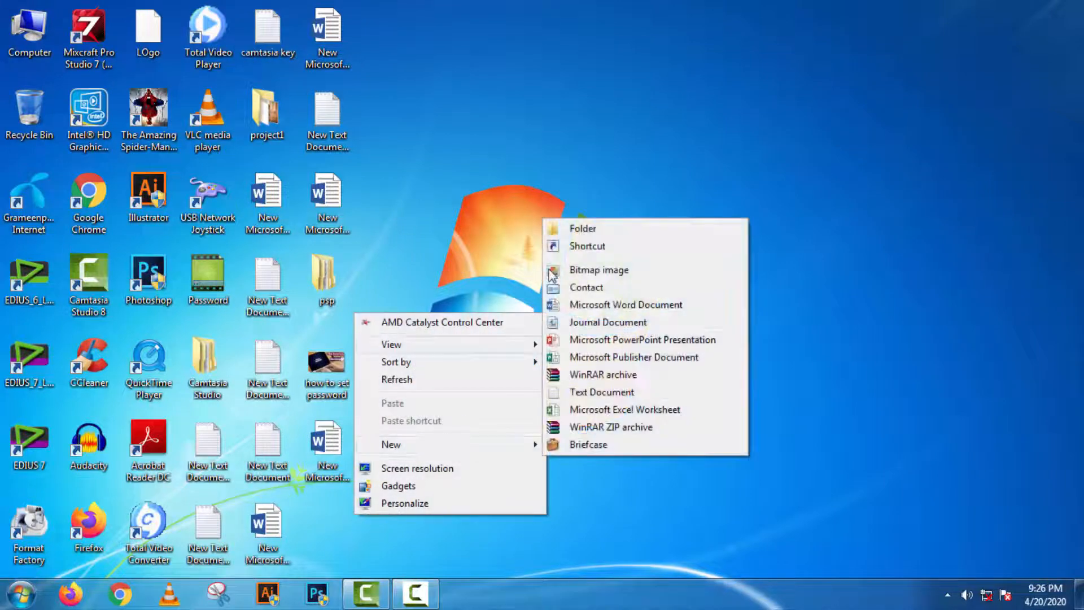
Create a new desktop folder containing a blank text document and open it in Notepad.
click(583, 228)
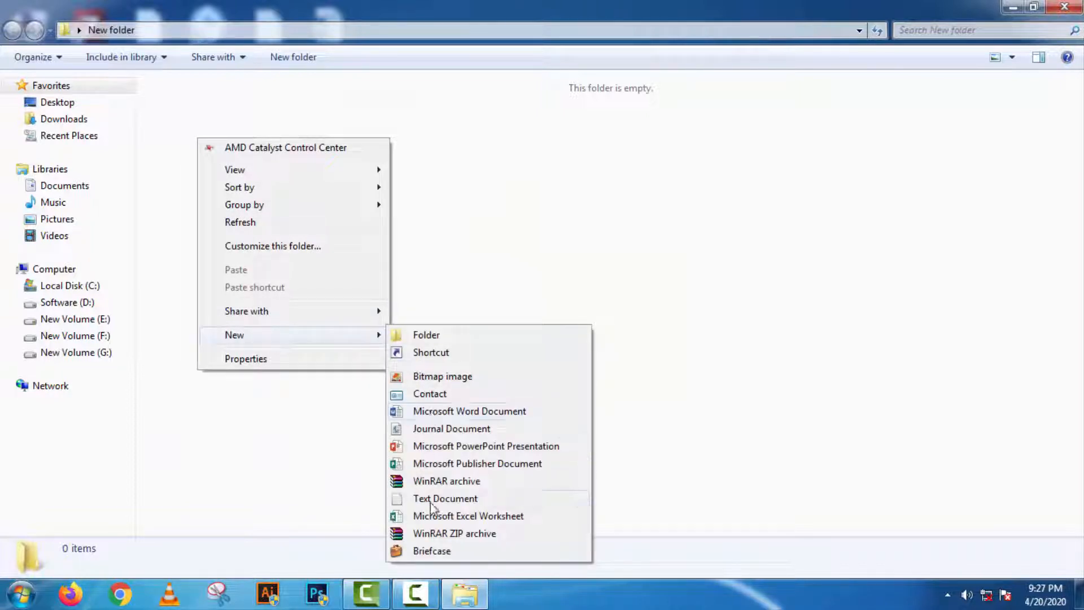
click(445, 498)
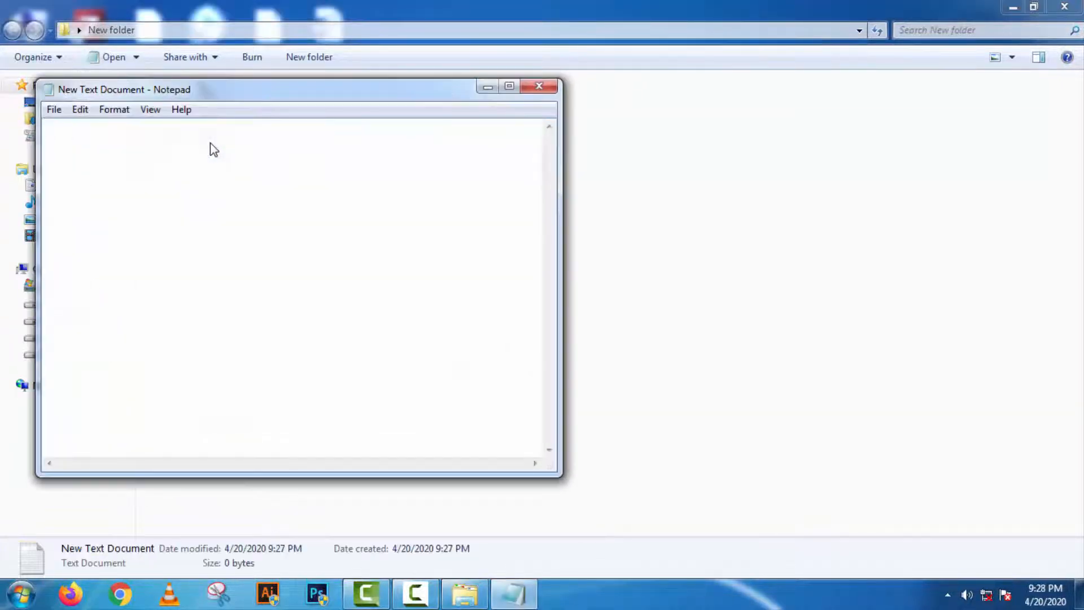
right_click(213, 149)
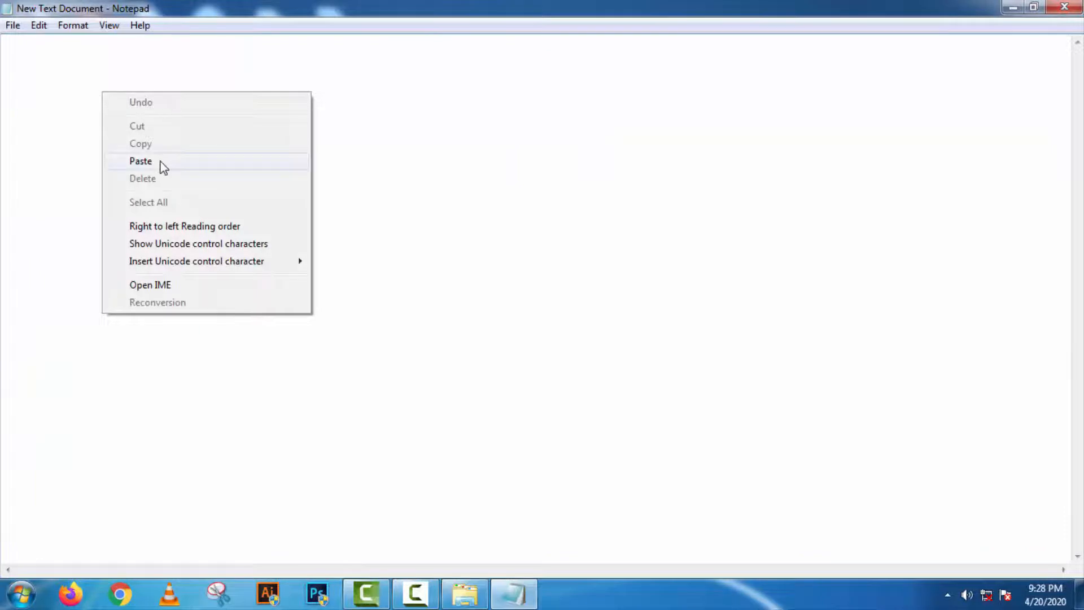
click(140, 160)
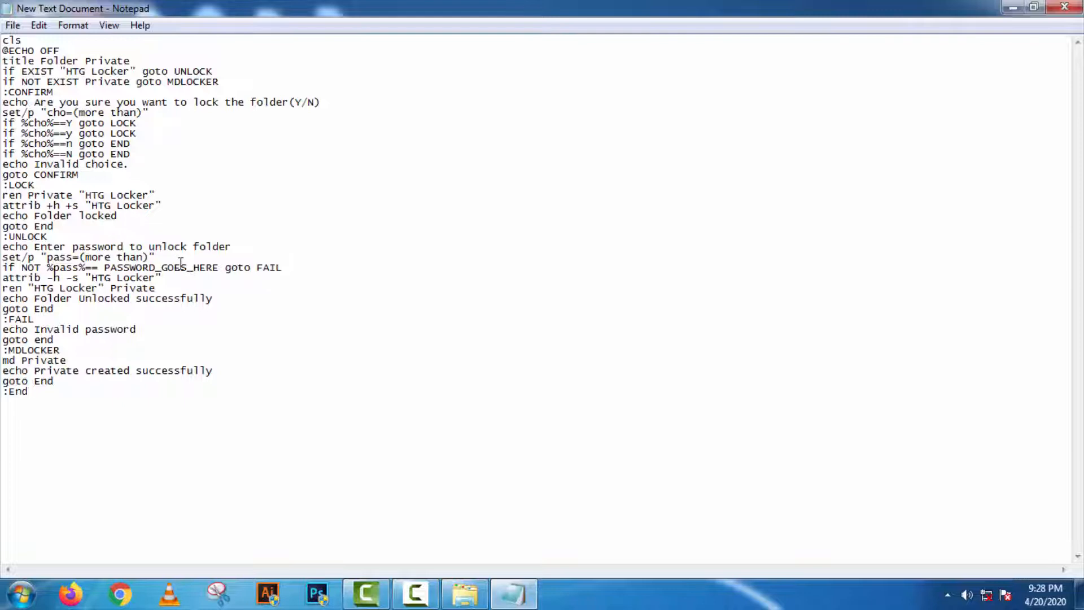
double_click(124, 268)
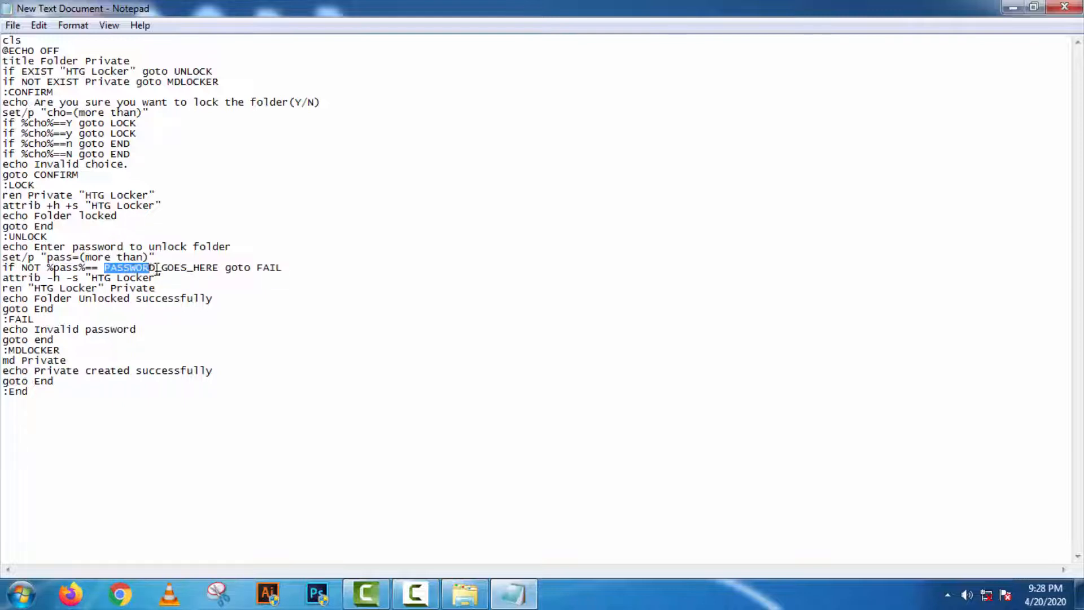
drag(148, 268, 220, 267)
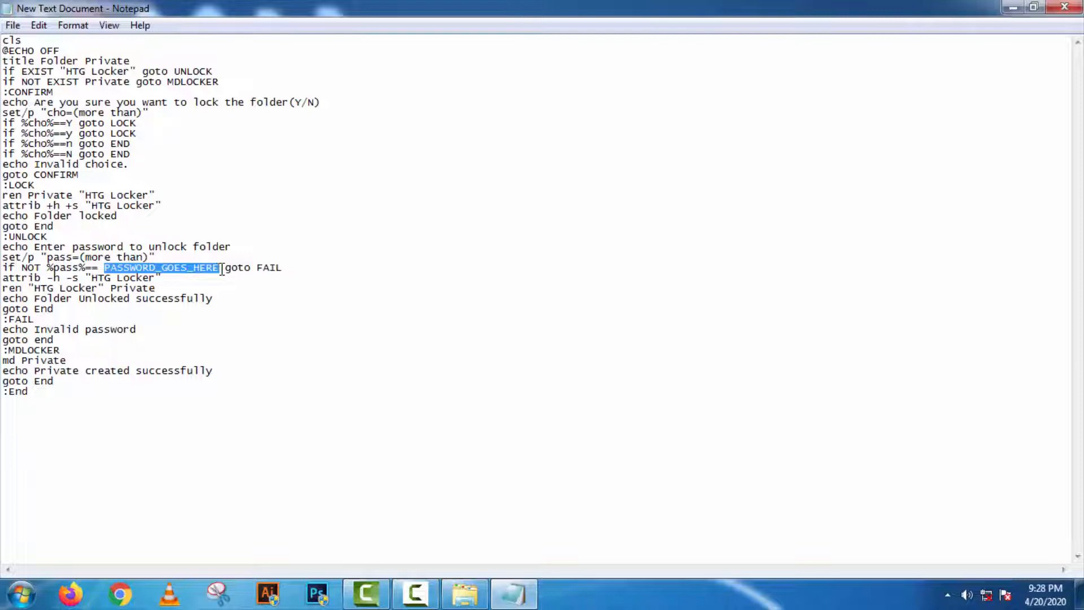
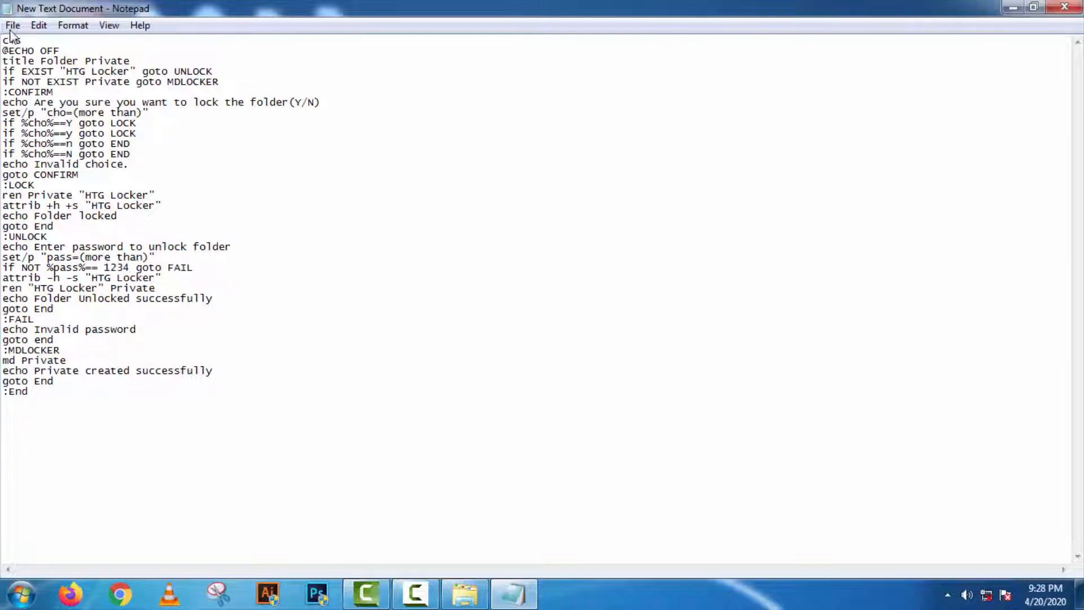
click(12, 25)
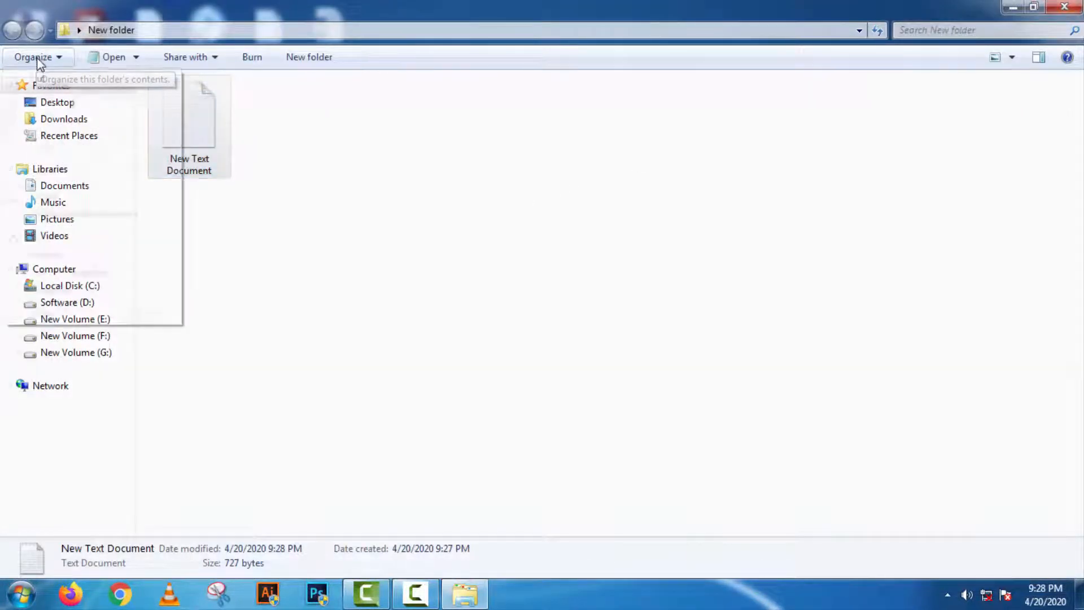
Uncheck 'Hide extensions for known file types' in Folder Options so .txt extensions show.
click(32, 56)
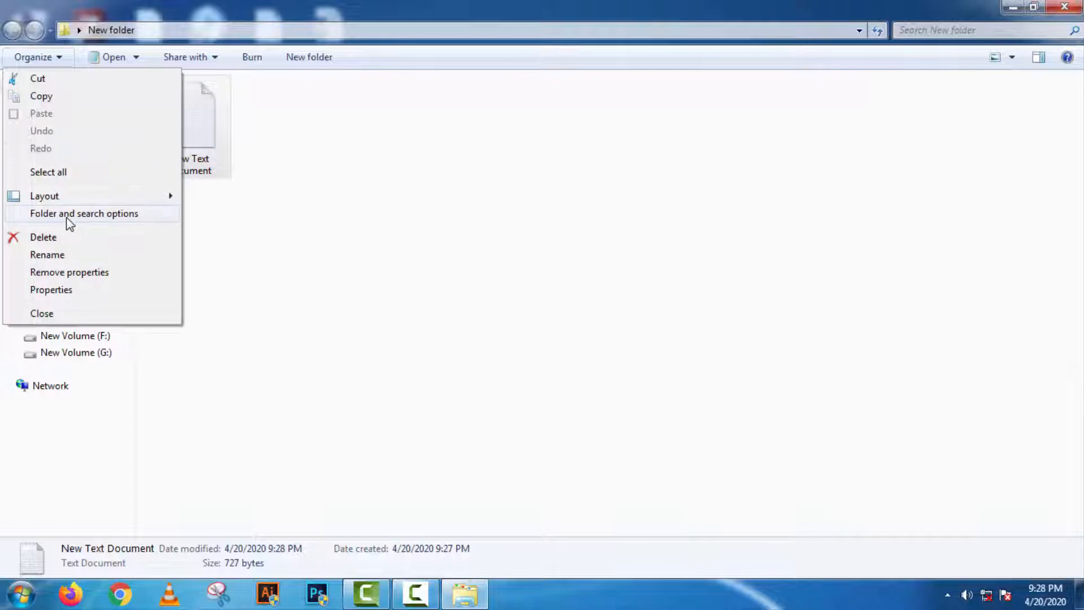
click(84, 213)
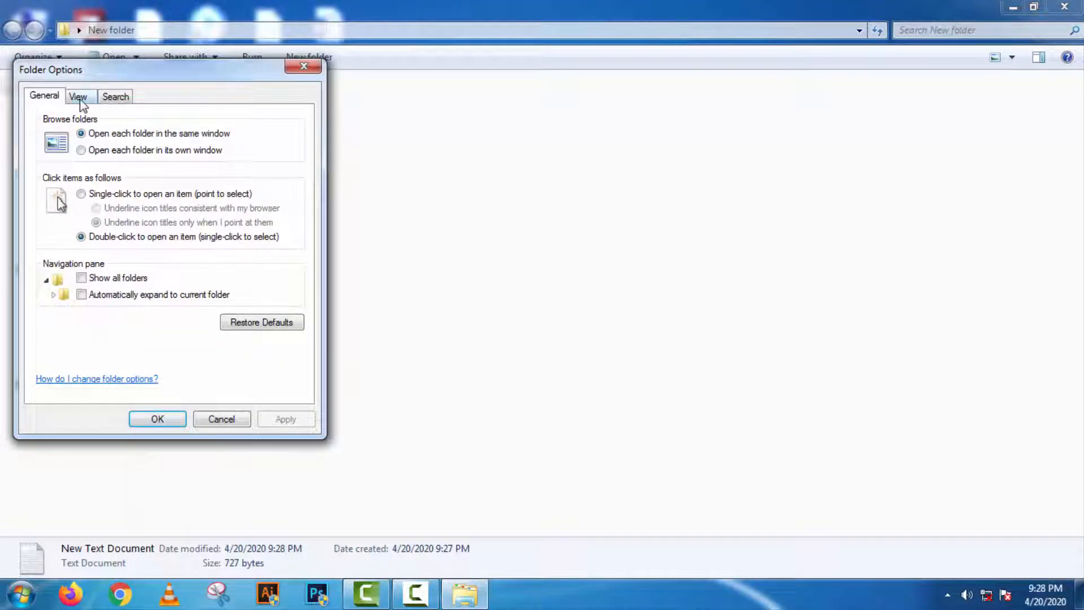
click(78, 96)
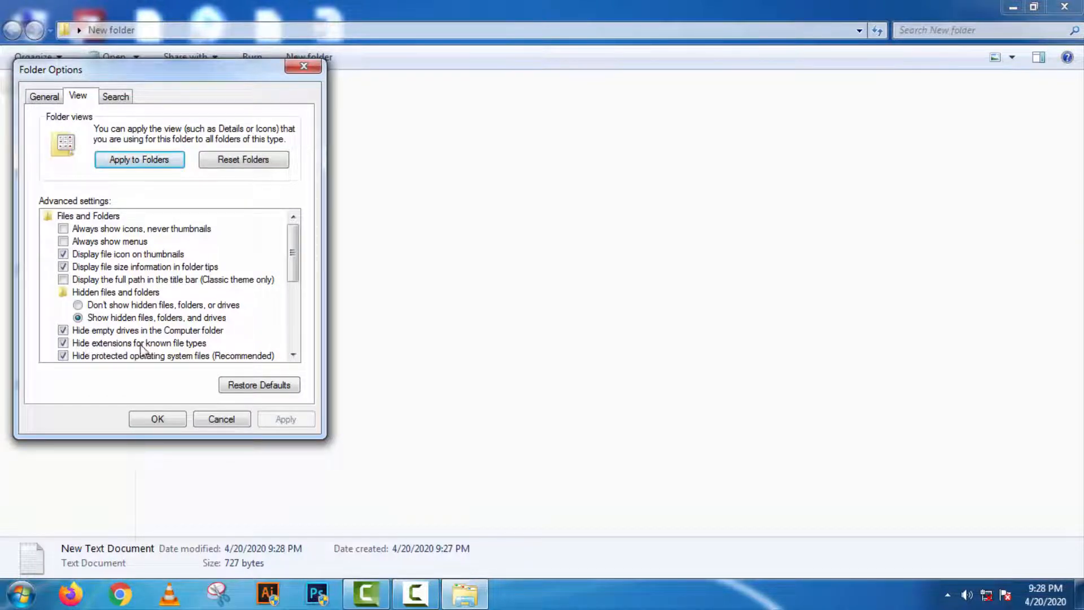
click(63, 344)
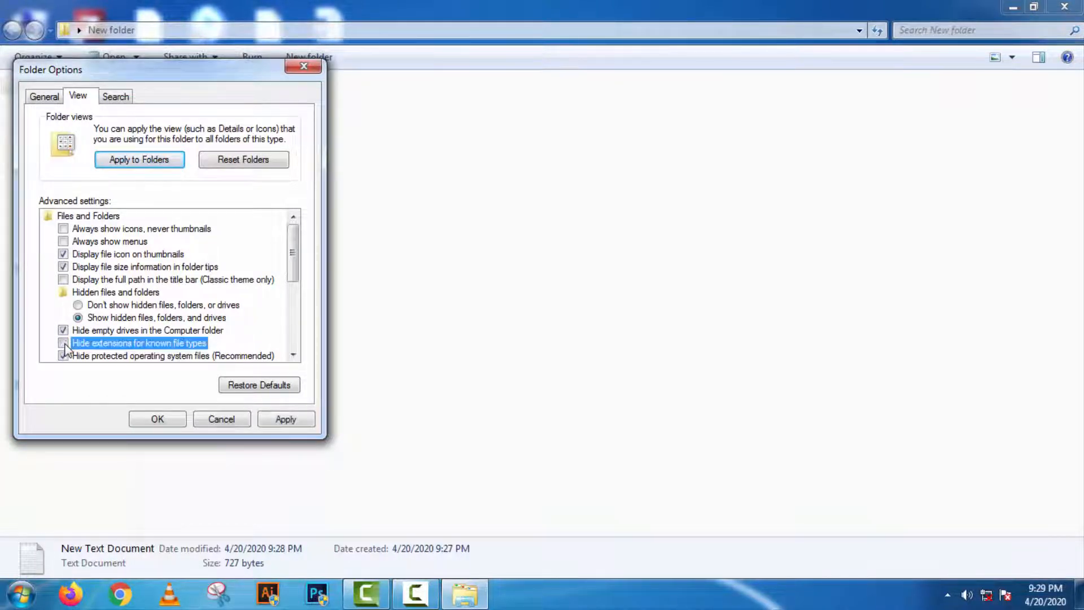
click(156, 419)
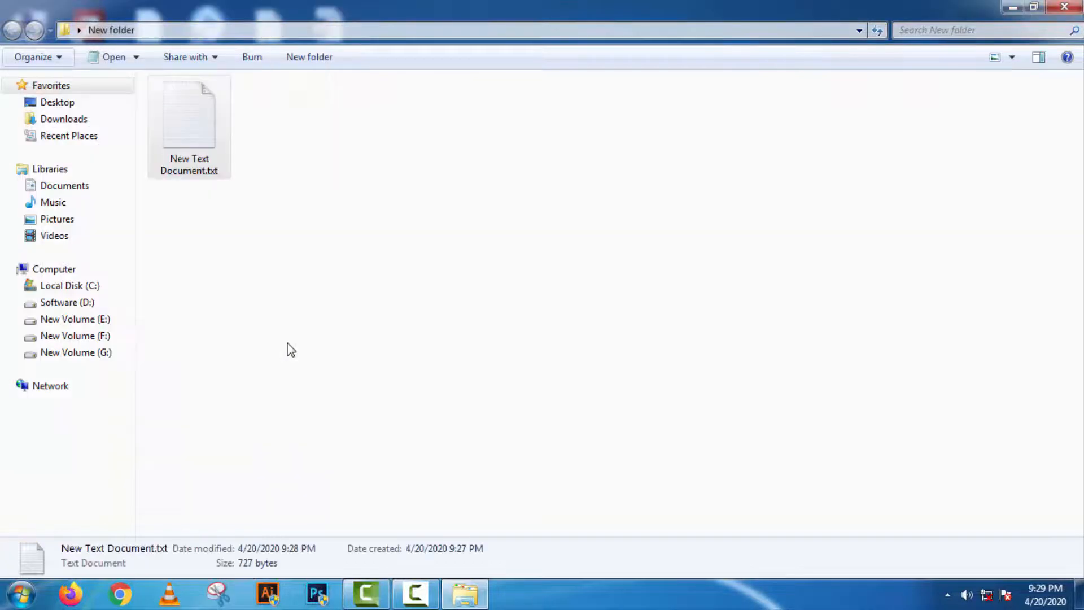
Rename the text document's extension from .txt to .bat, confirming the warning.
right_click(189, 118)
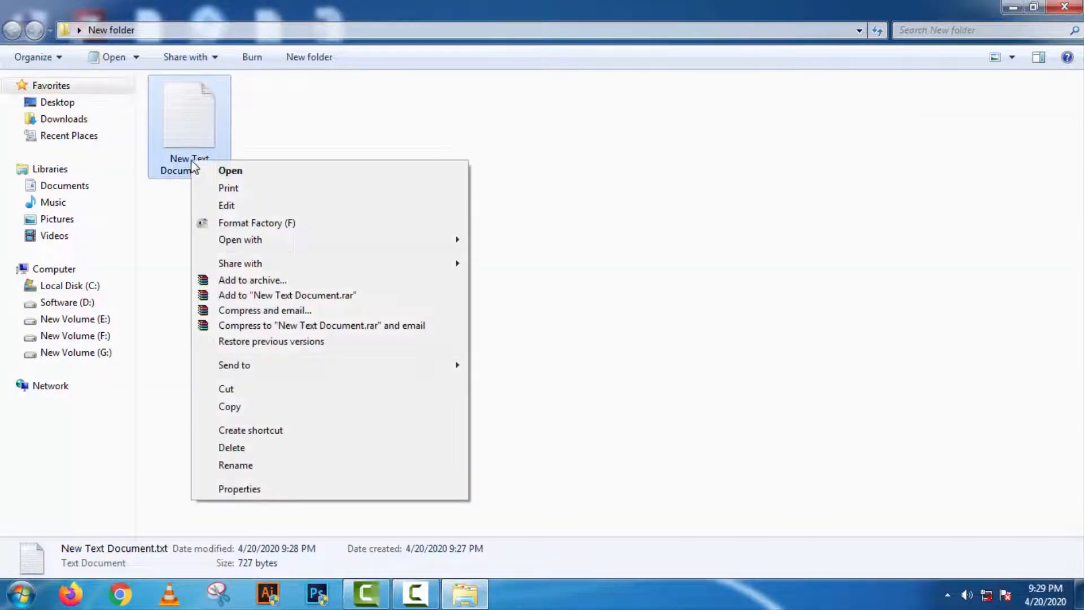
click(235, 464)
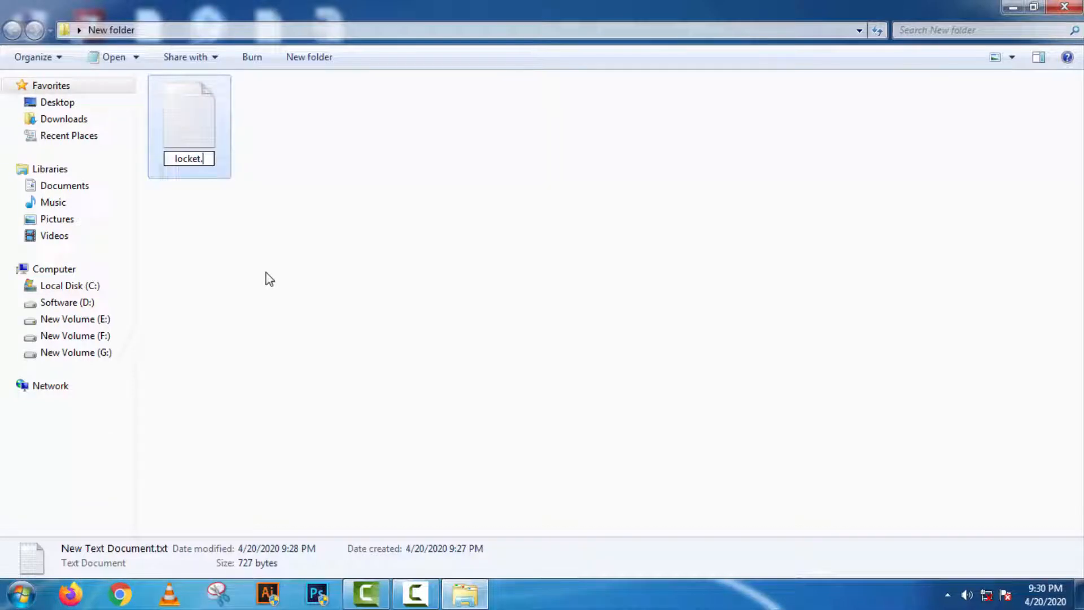
text(bat)
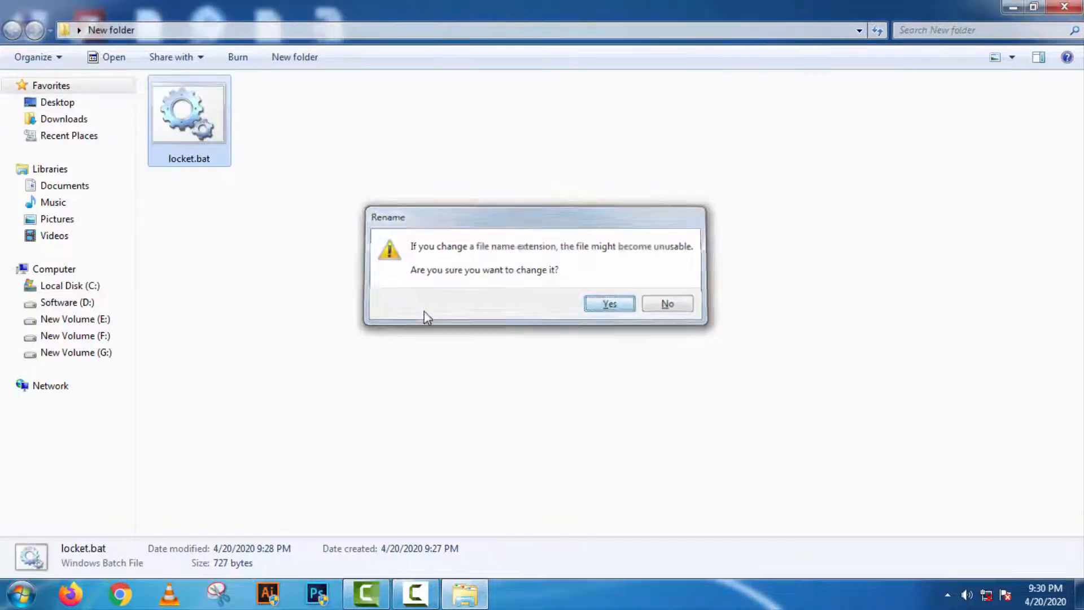
click(609, 304)
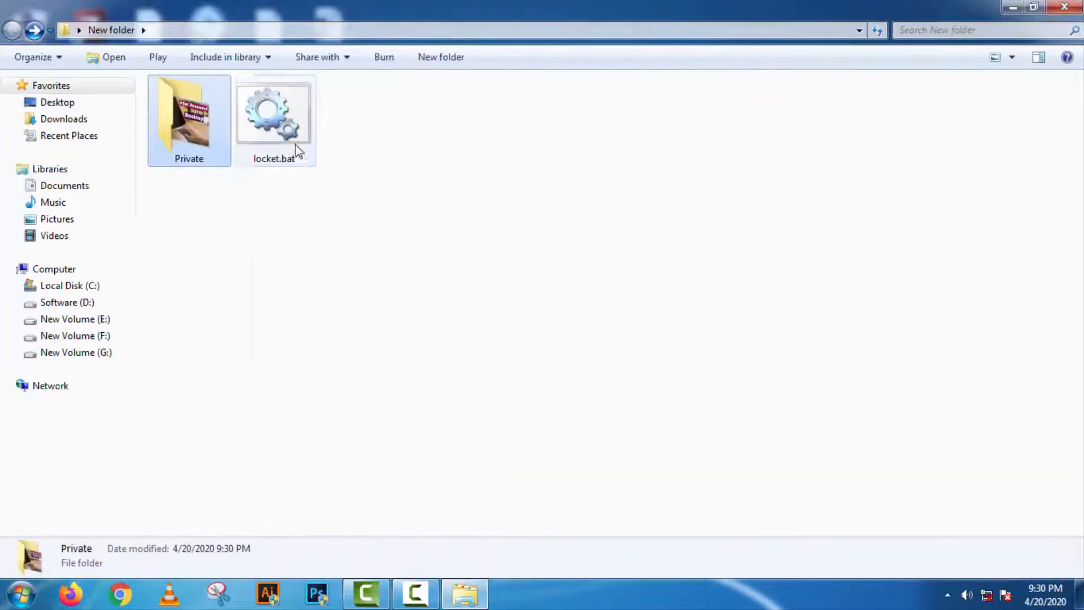
Run locket.bat and answer y so the Private folder is hidden.
double_click(273, 114)
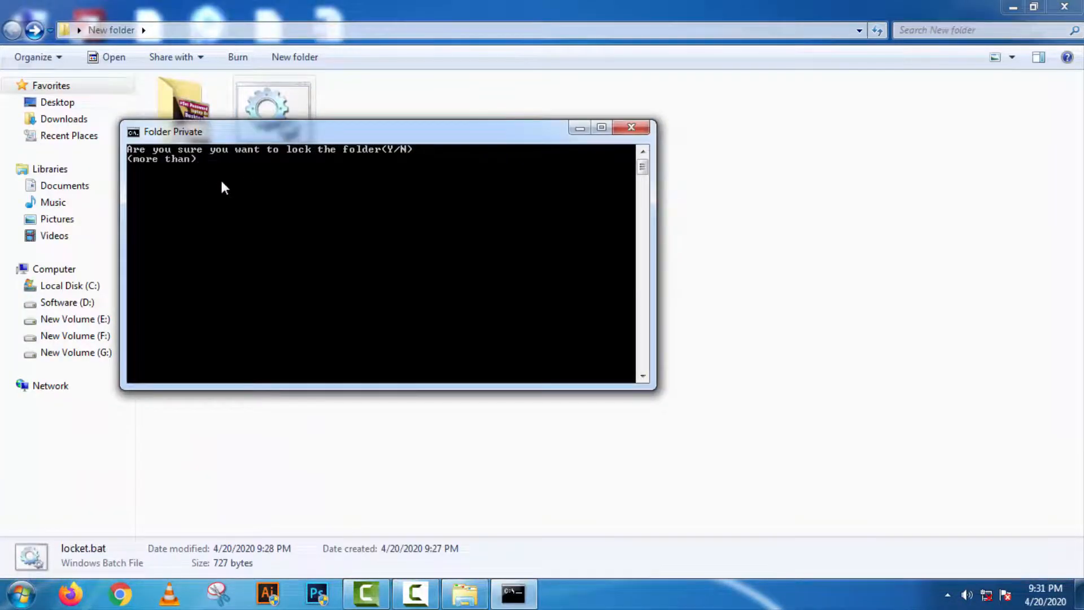
text(y)
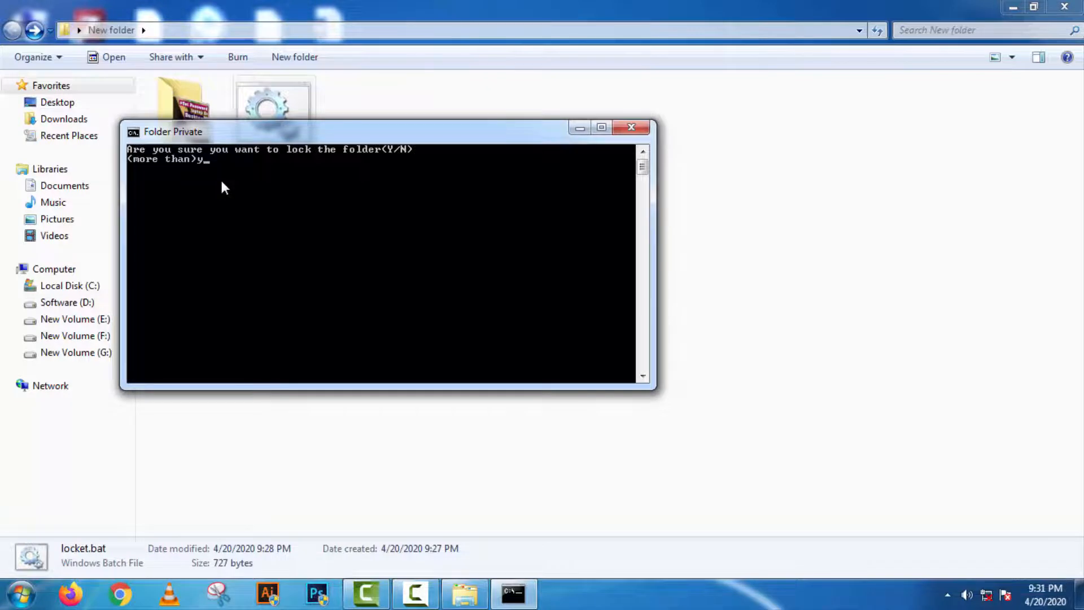
key(enter)
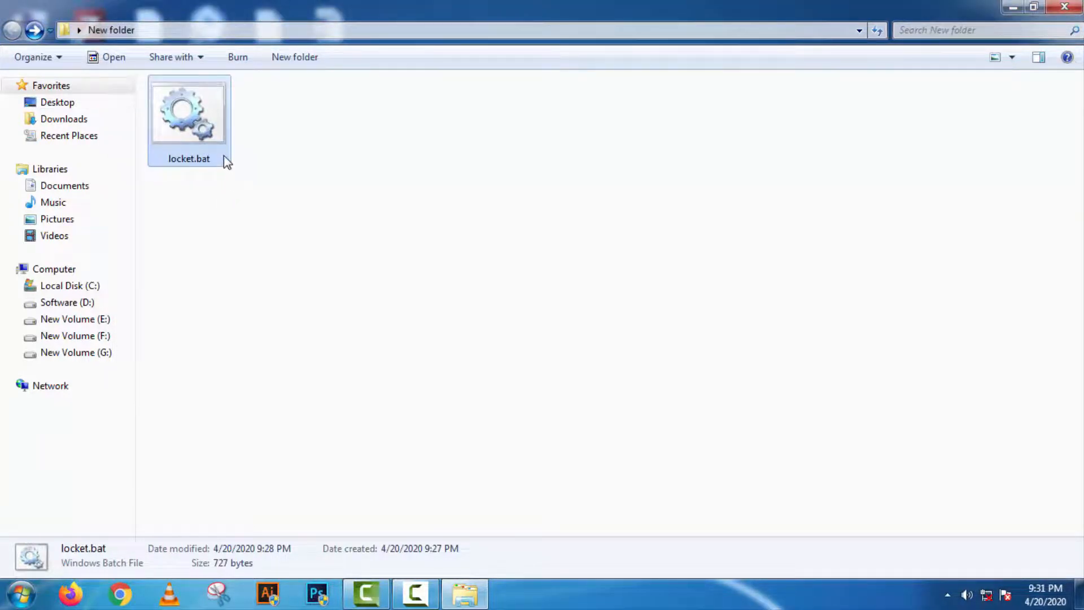
mouse_move(198, 135)
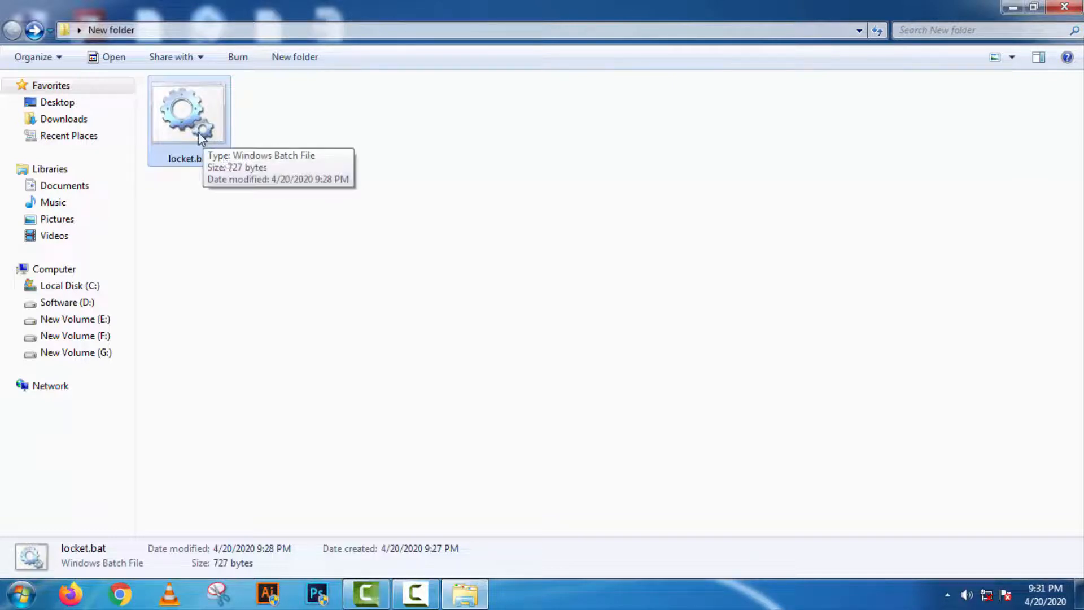
double_click(189, 111)
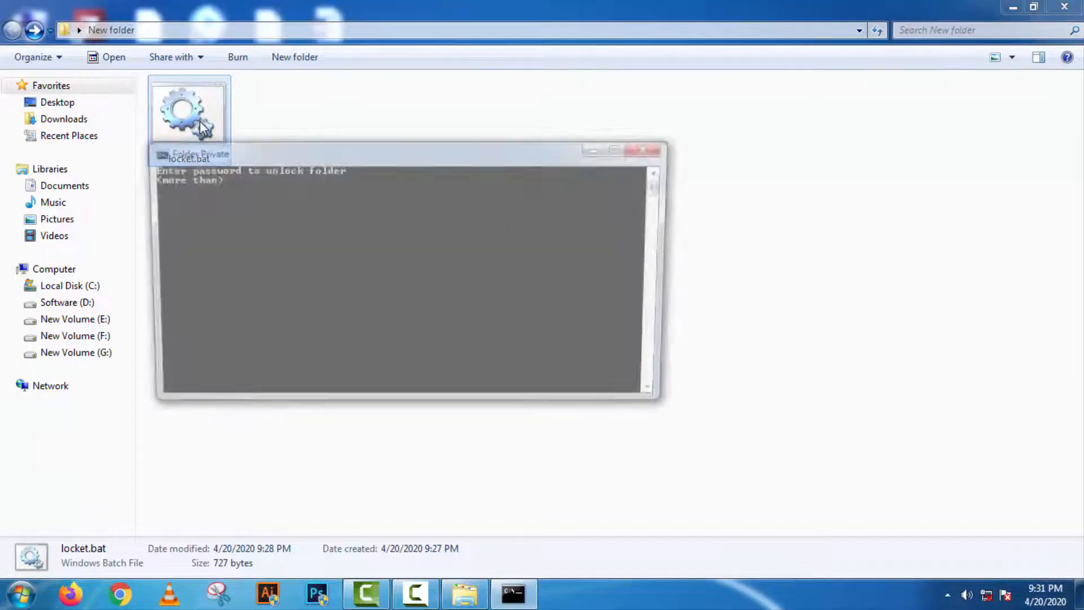
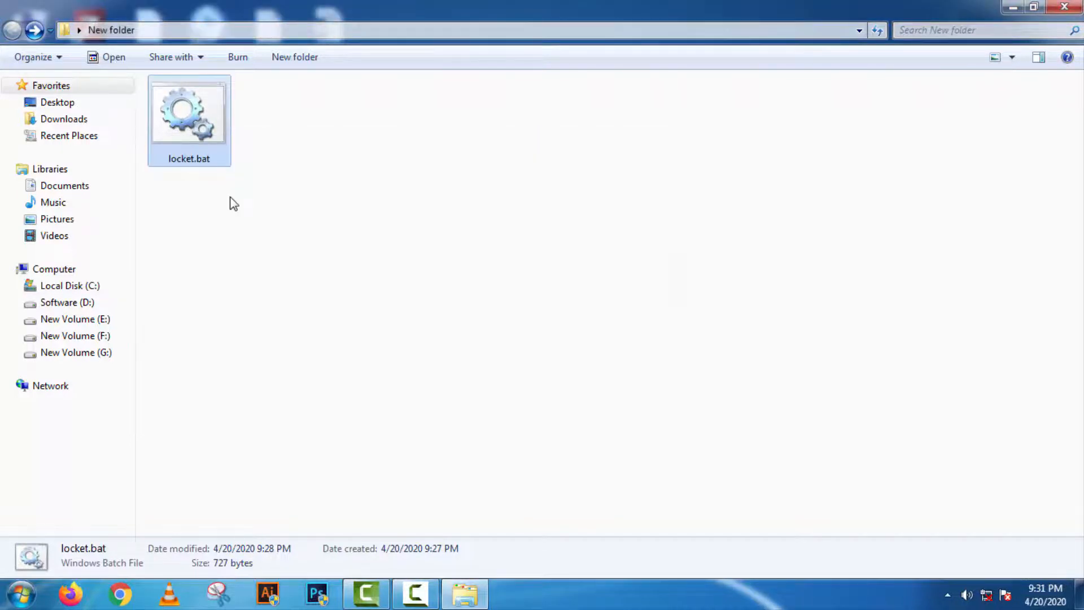
double_click(188, 117)
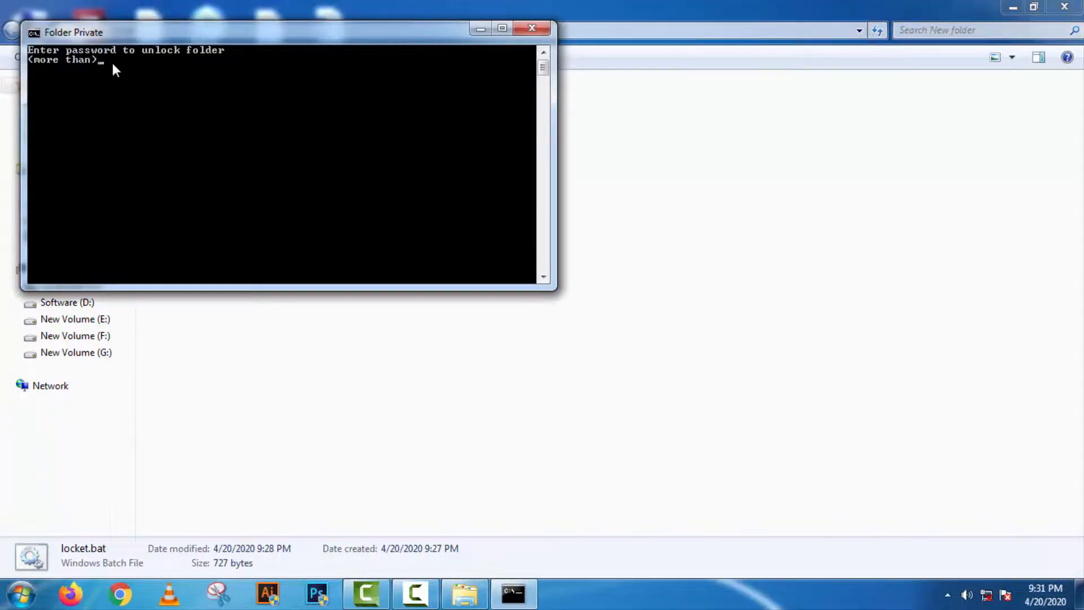
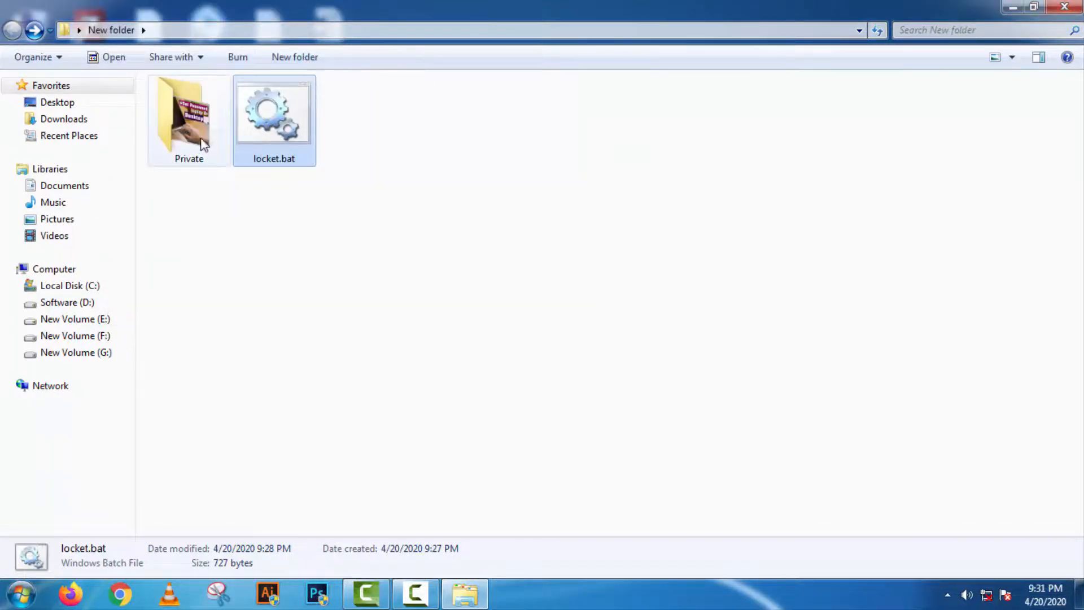
click(189, 117)
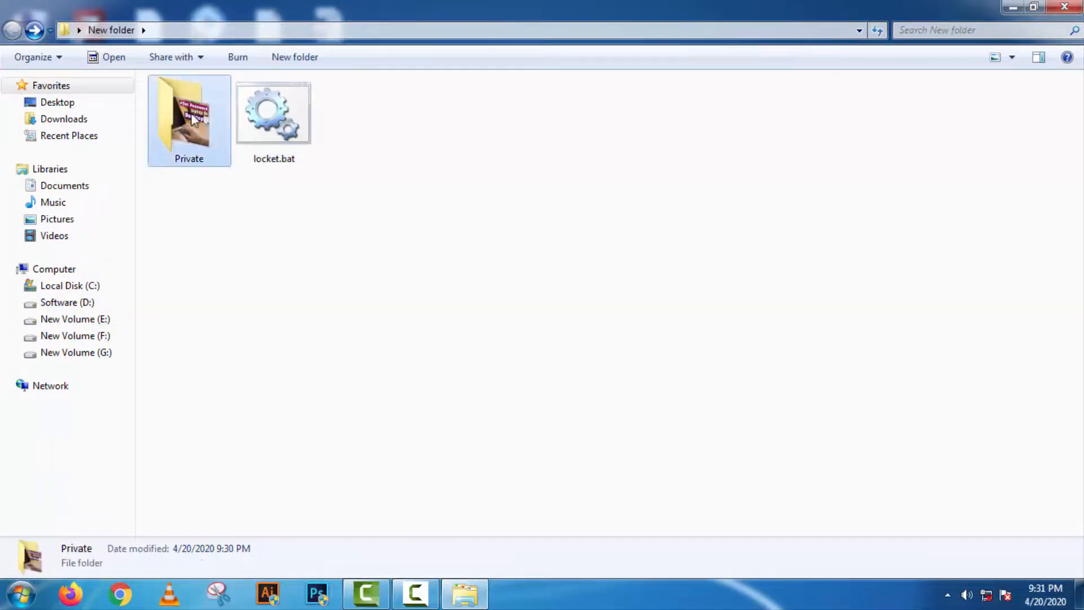